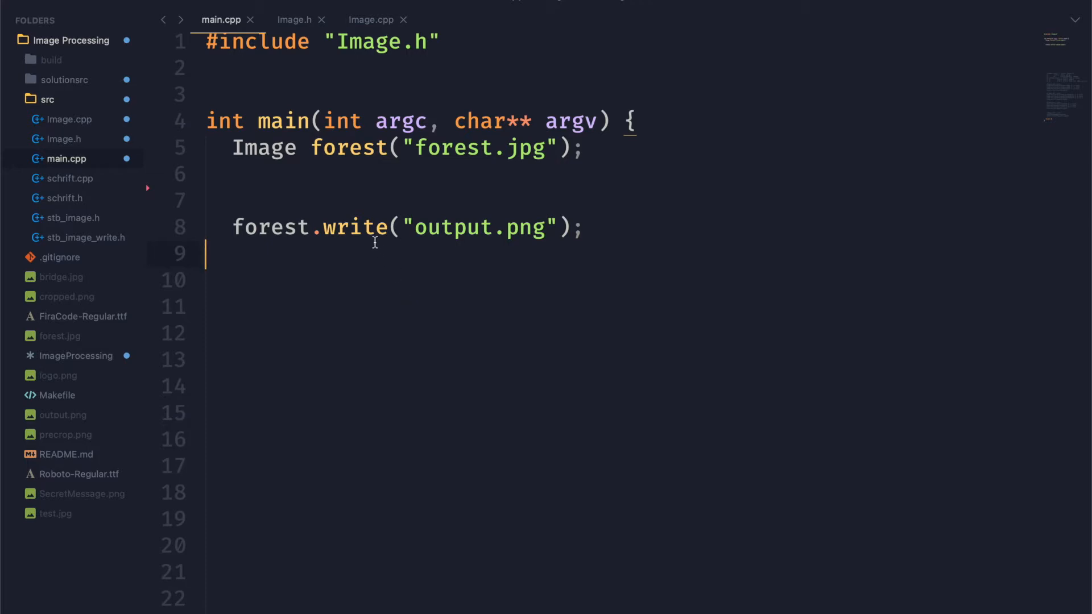
Declare Image& crop(uint16_t cx, uint16_t cy, uint16_t cw, uint16_t ch) in Image.h.
left_click(356, 227)
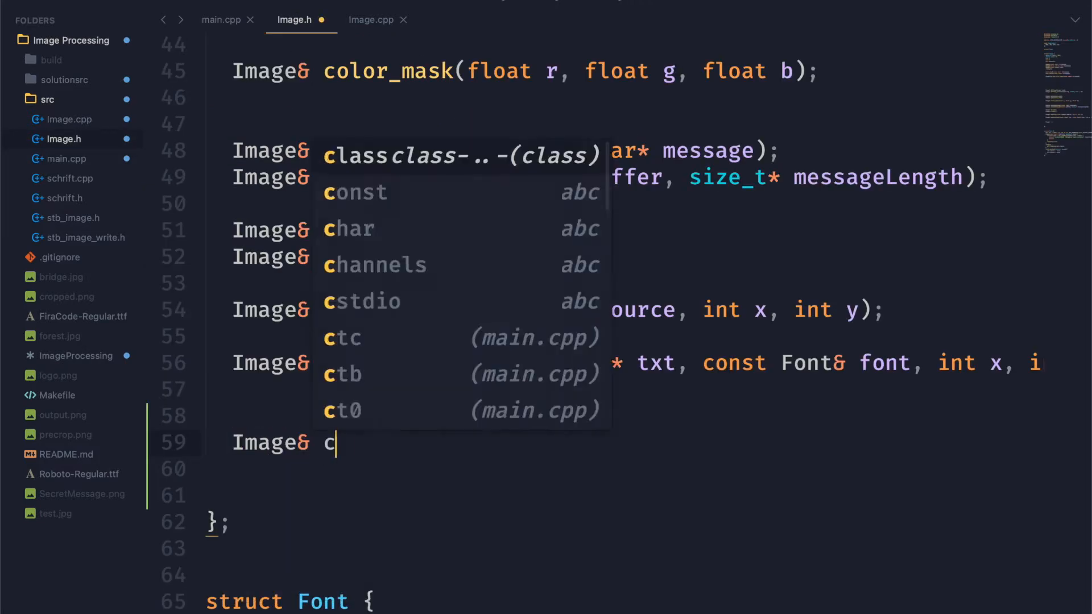
type("rop(uint16_")
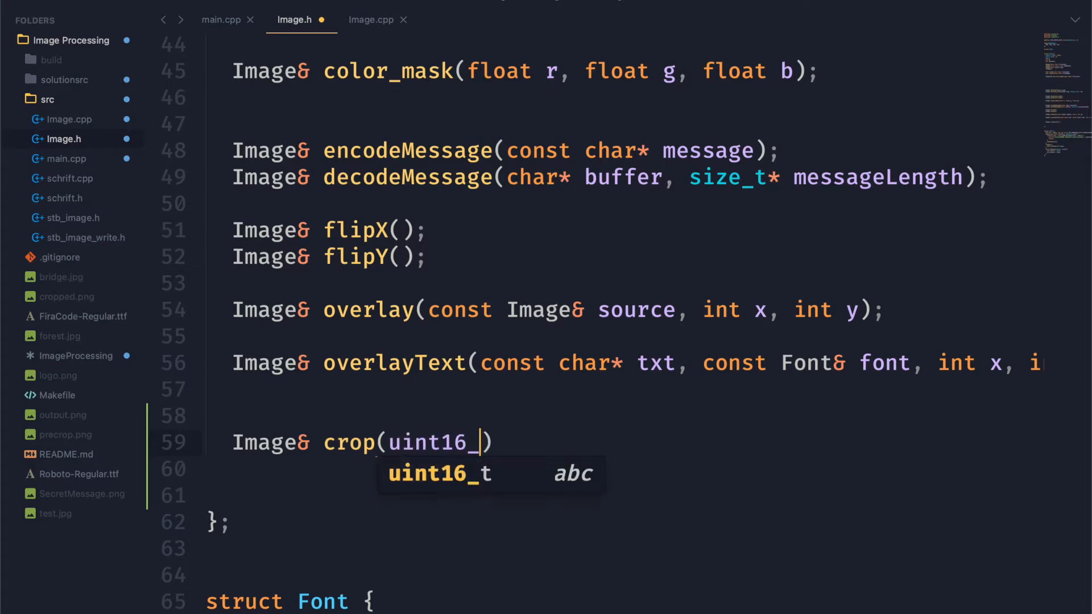
type("t")
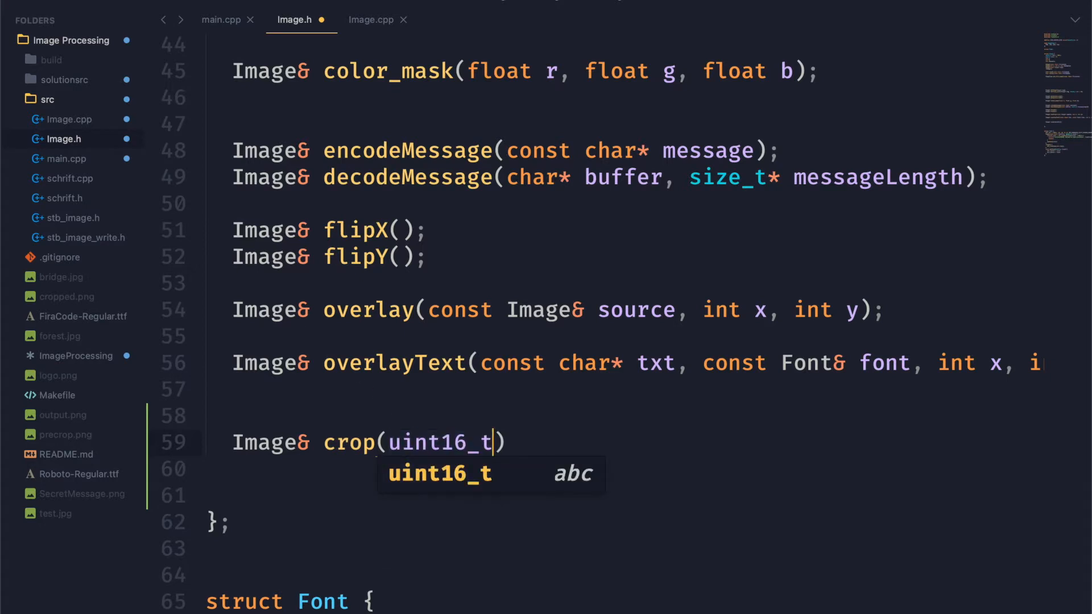
type("cx, uint16_t cy")
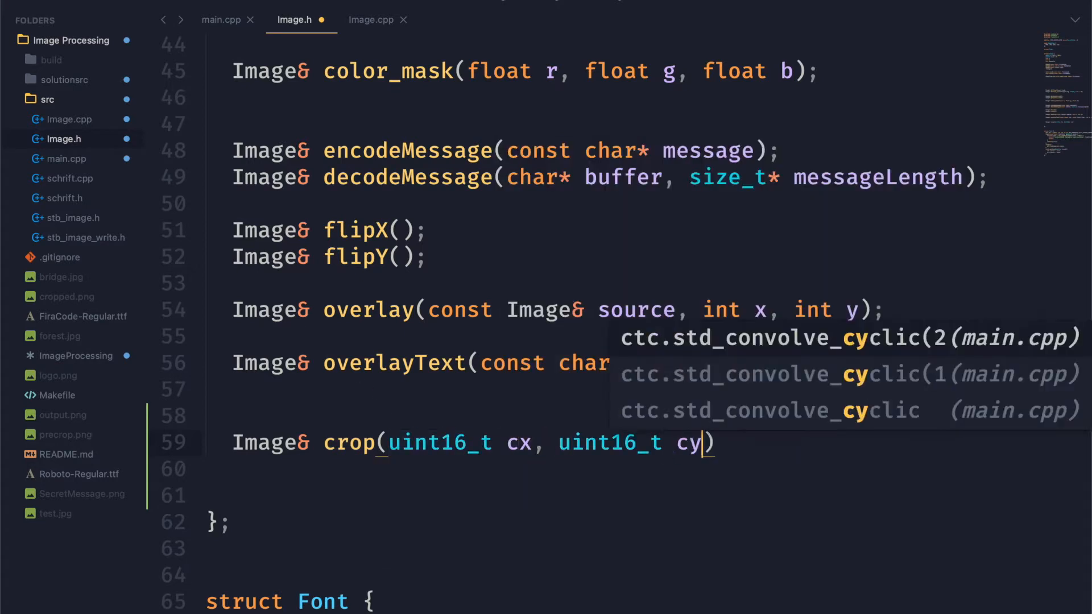
type(", uint16_t cw")
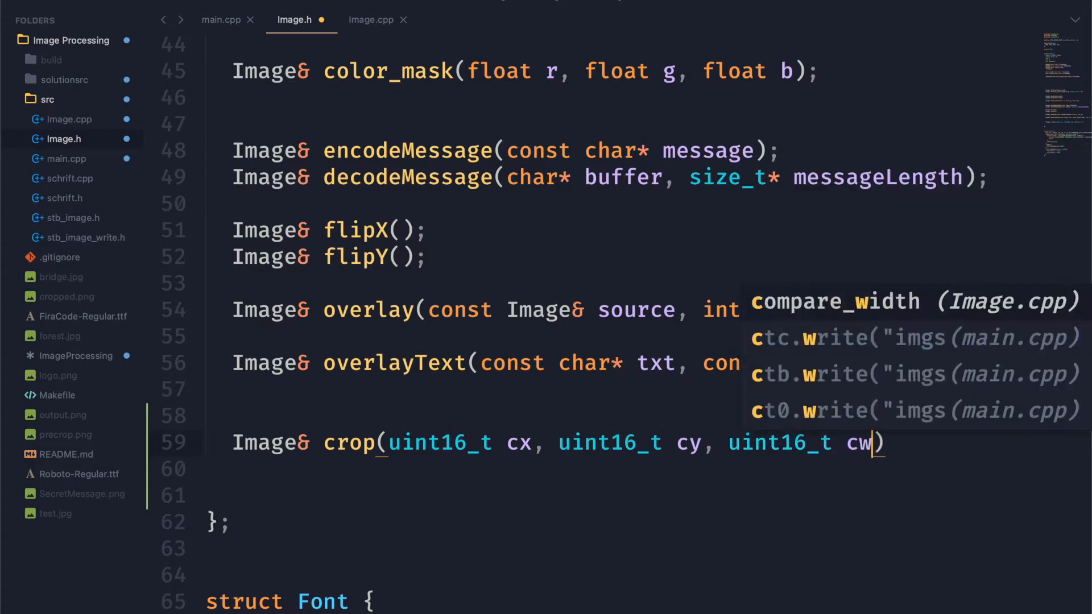
type(", uint16_t ch")
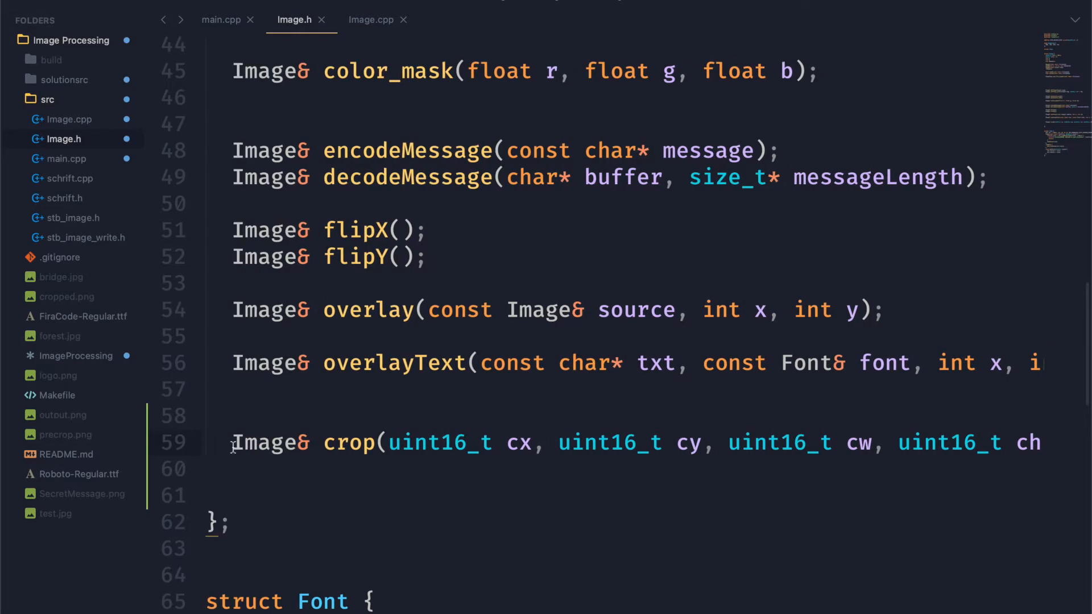
In Image.cpp's crop, allocate uint8_t* croppedImage = new uint8_t[cw * ch * channels] and start a for loop.
left_click(371, 19)
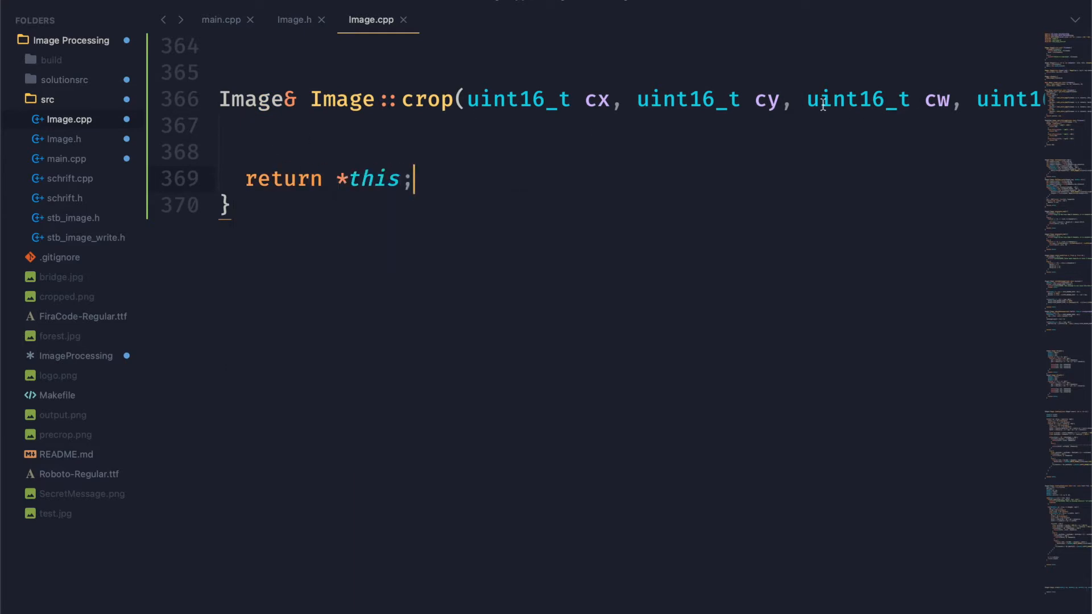
key("enter")
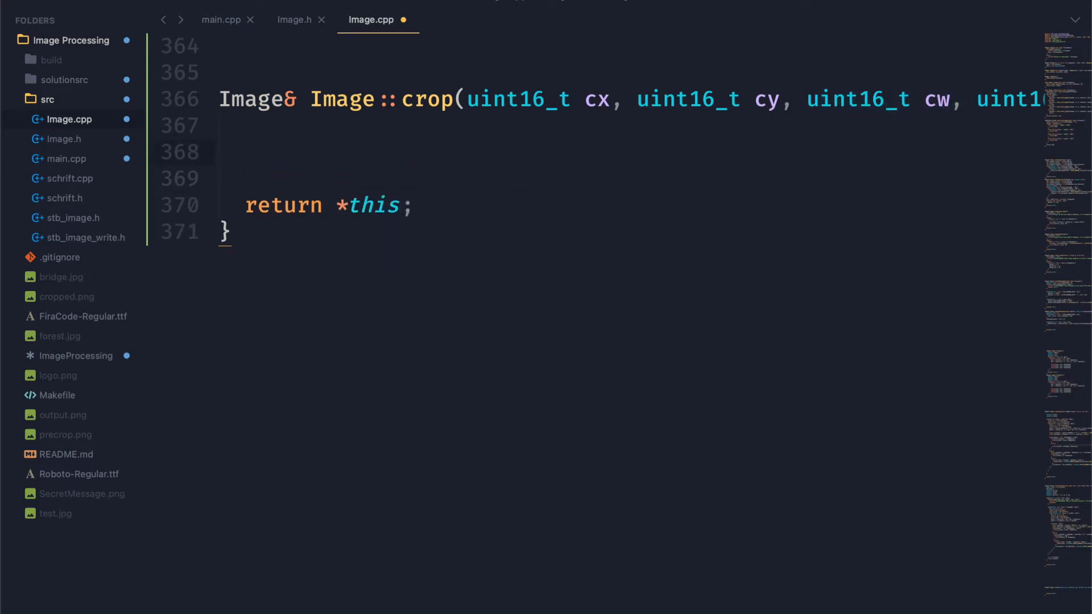
type("uint8_")
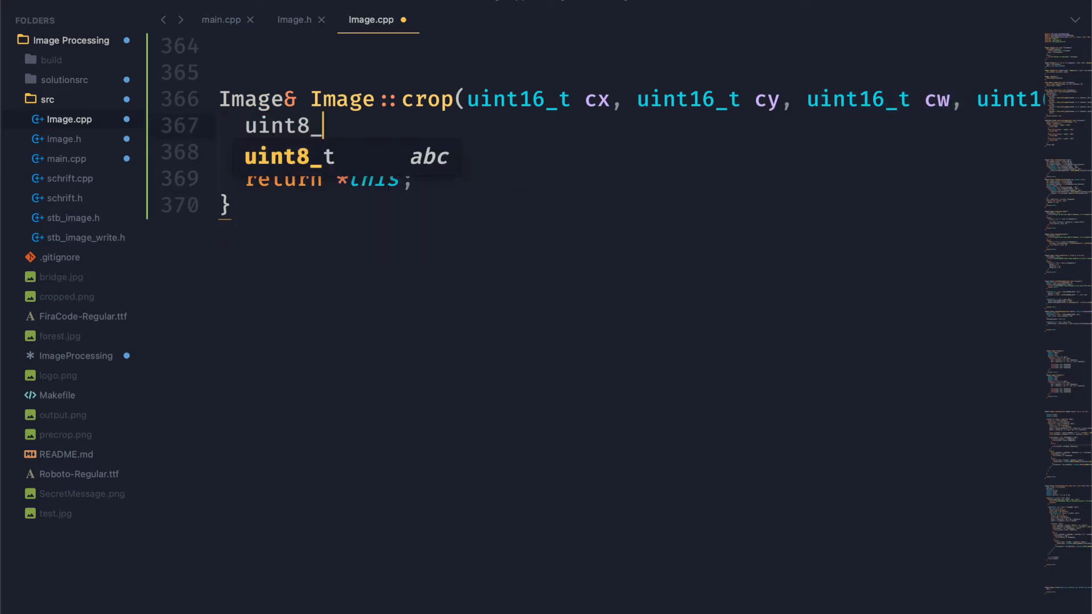
type("t* cro")
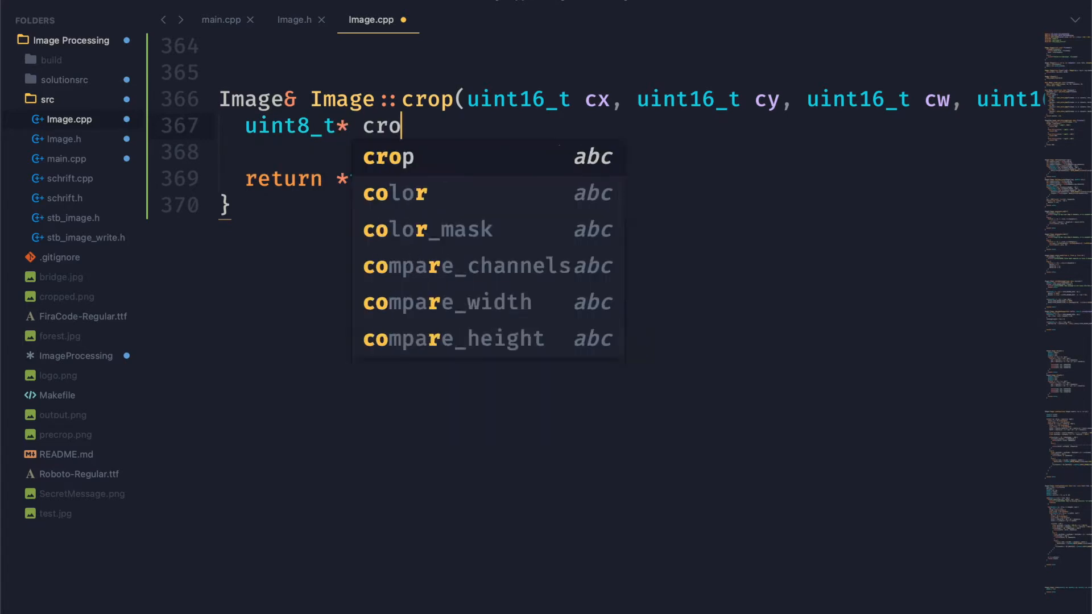
type("ppedImage = new")
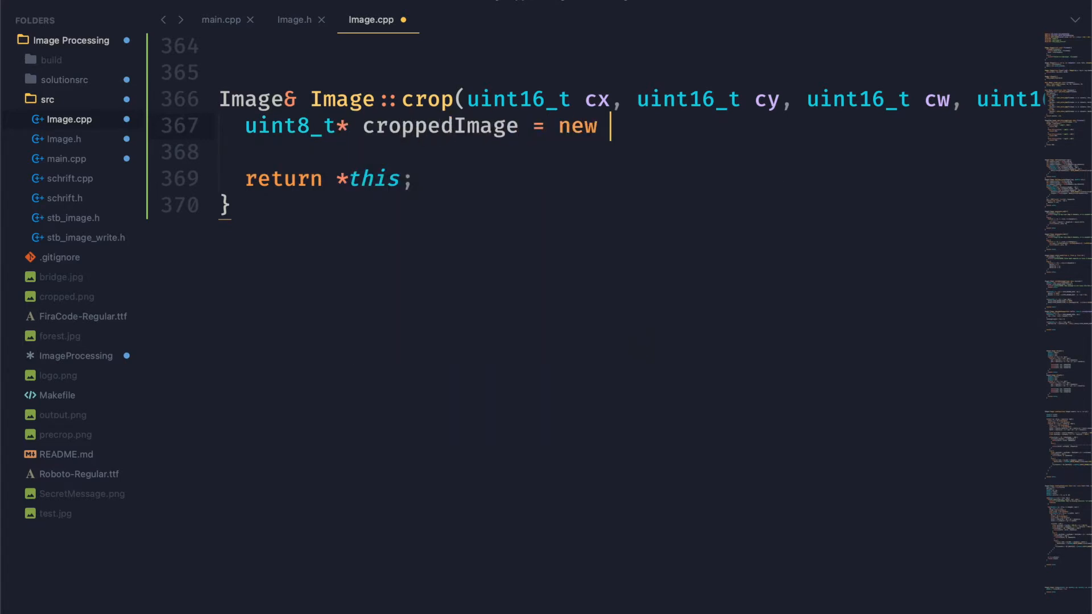
type("uint8_t[]")
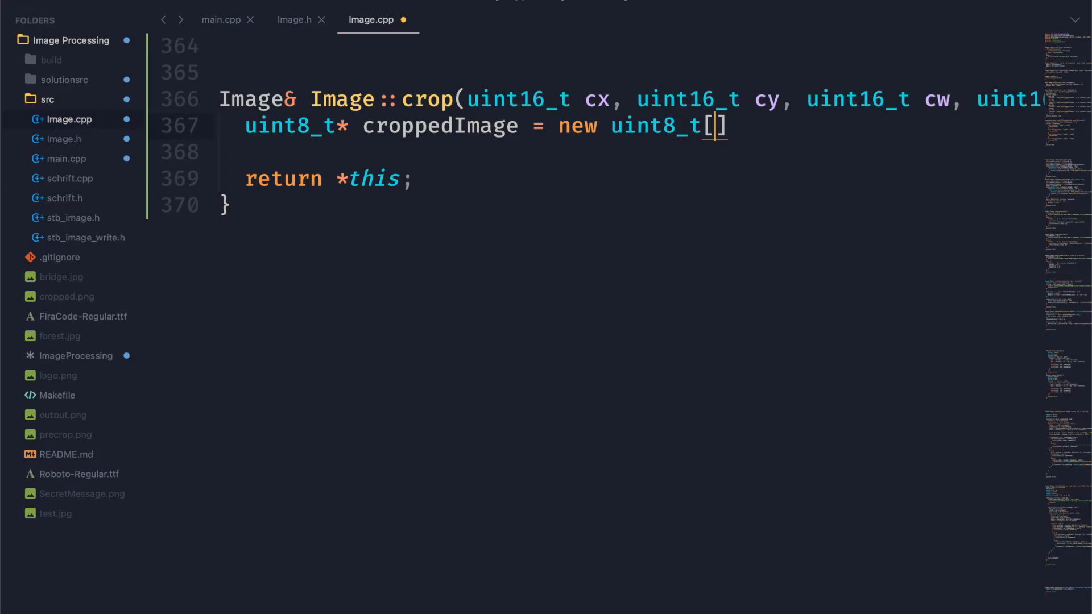
type("cw * ch")
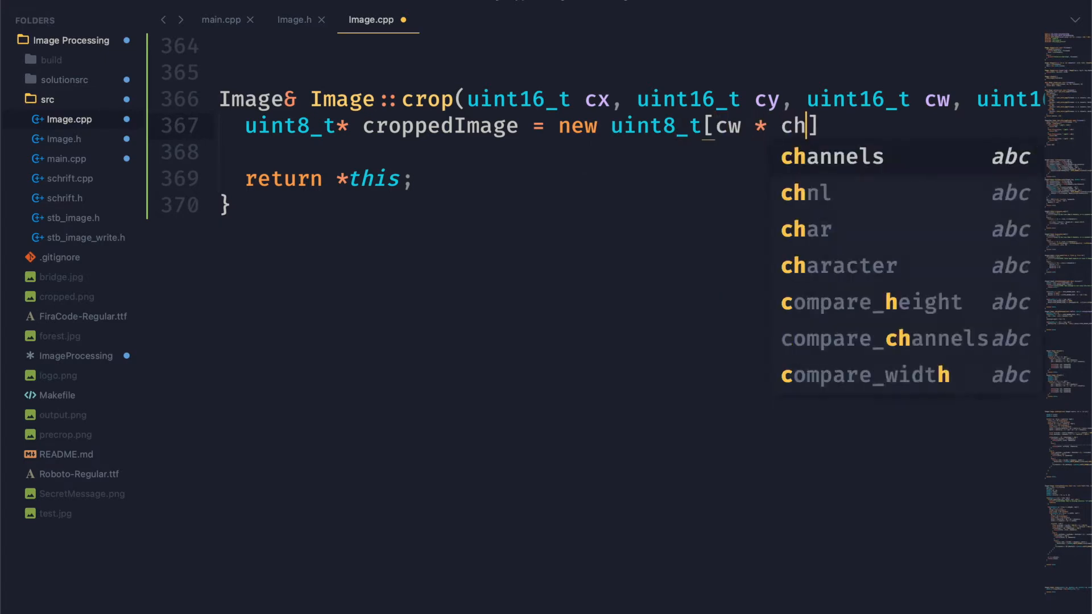
type("* channels")
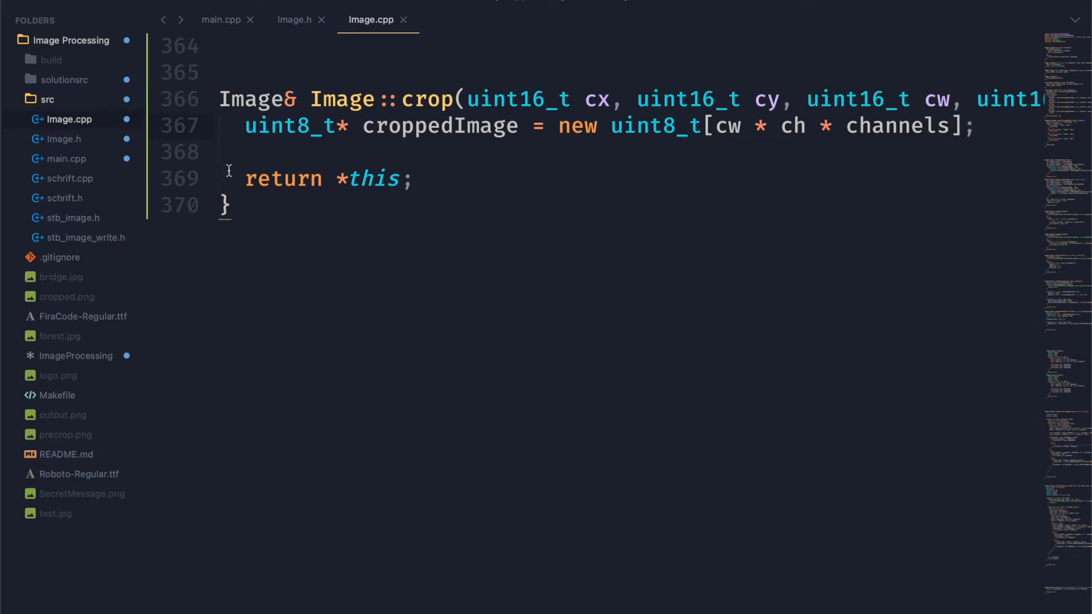
type("for(uint16_t x = 0")
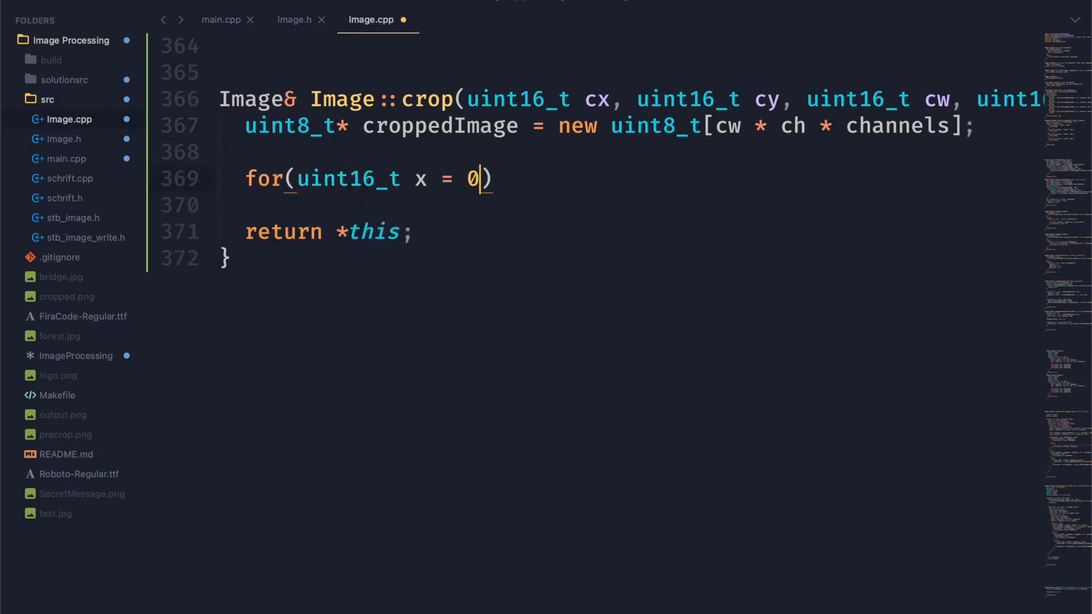
Write nested x and y loops that memcpy channels bytes from data into croppedImage.
type(";x < cw;++x")
type("for(uint16_t y = 0;y < ch;+")
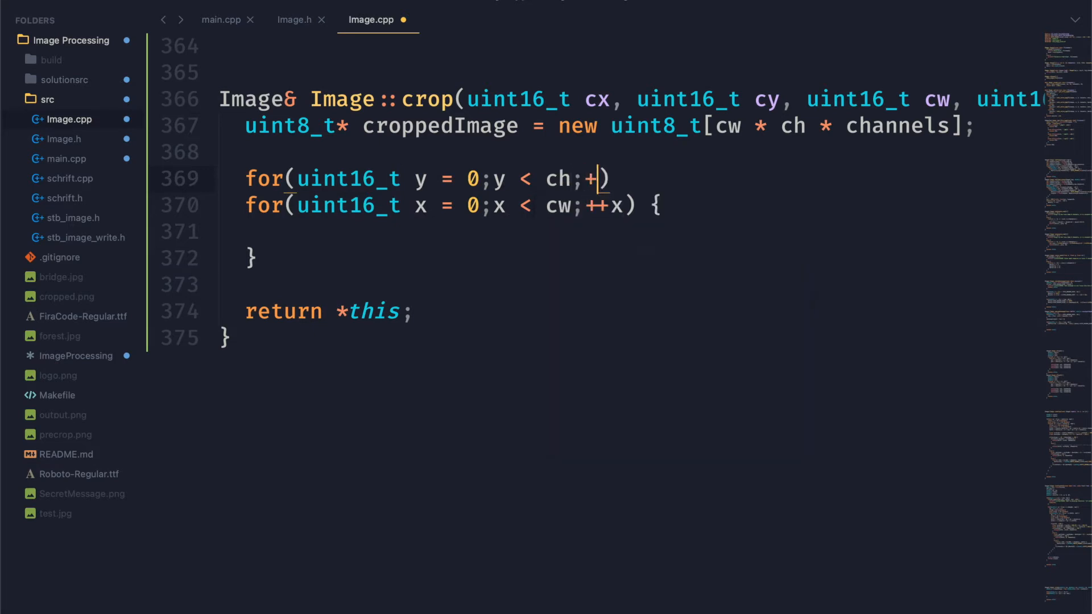
type("+y) {")
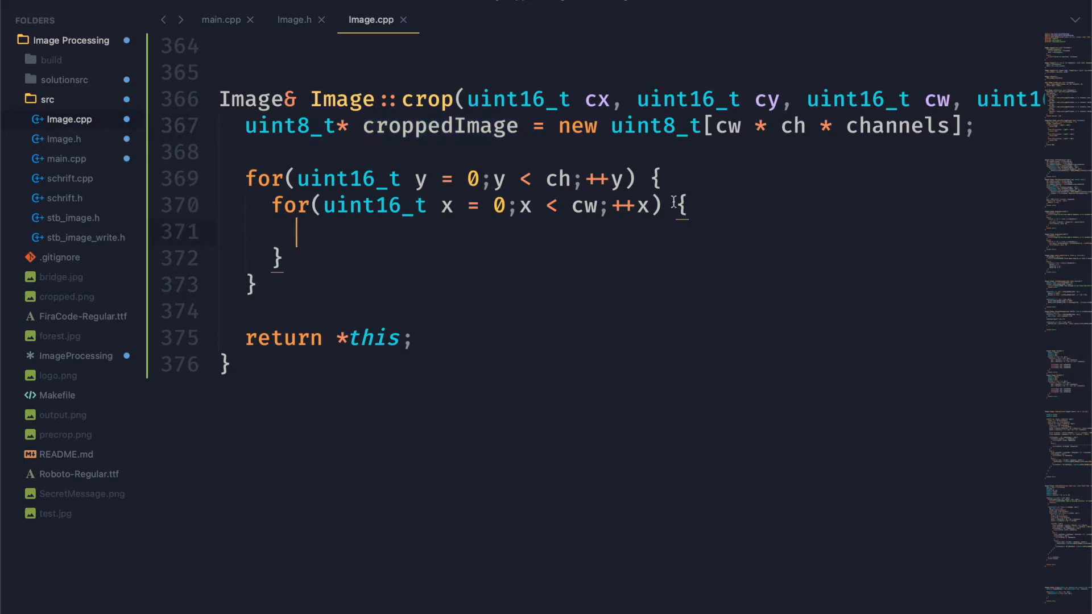
type("memcpy();")
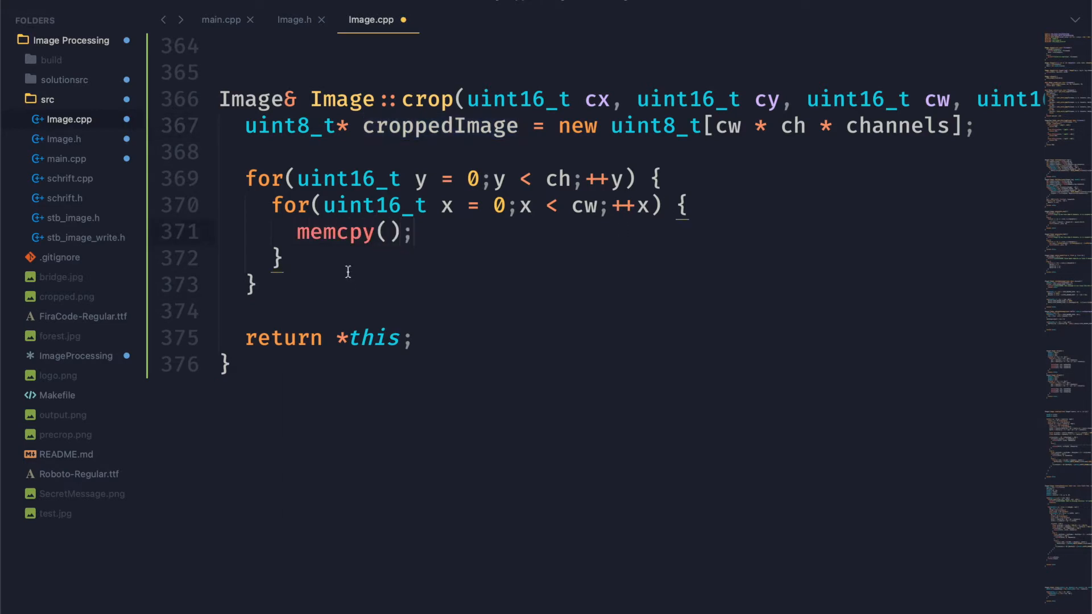
type("&crfoppedImage[],")
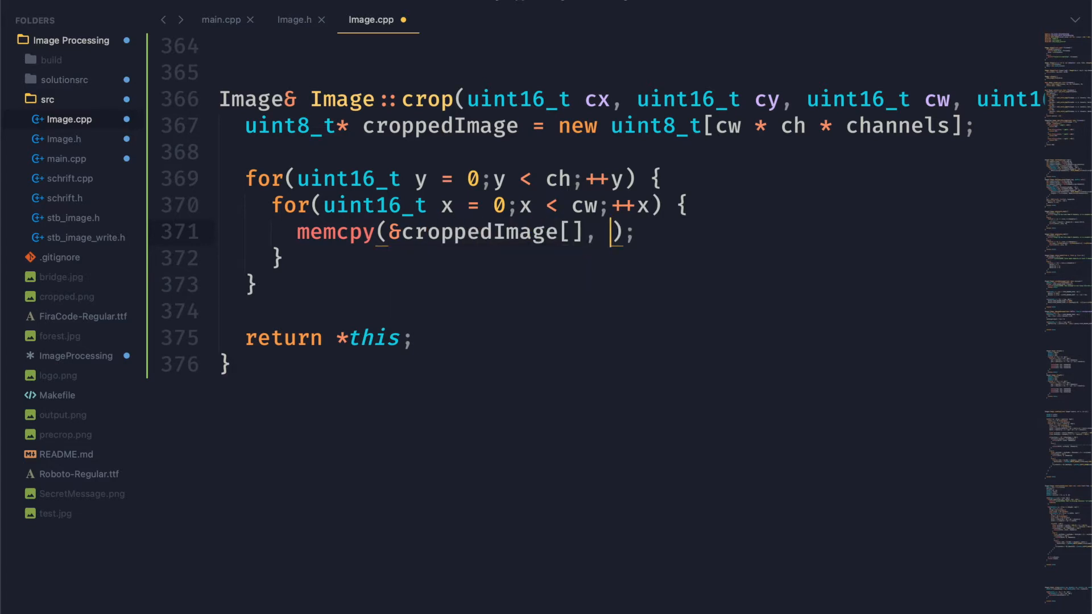
type("&data[], channels")
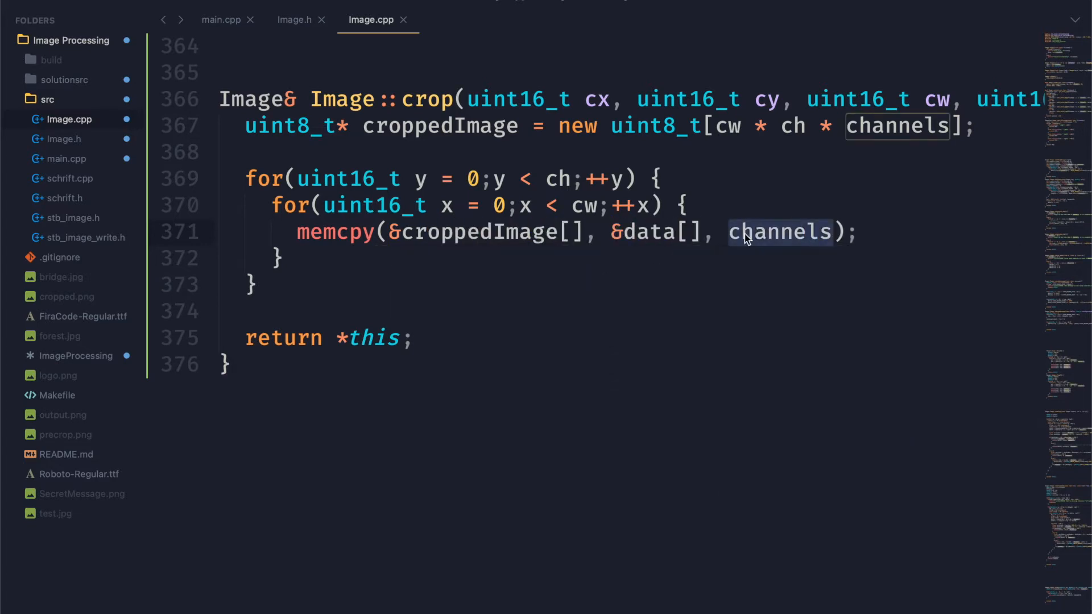
Set the croppedImage destination index to (x + y * cw).
left_click(570, 232)
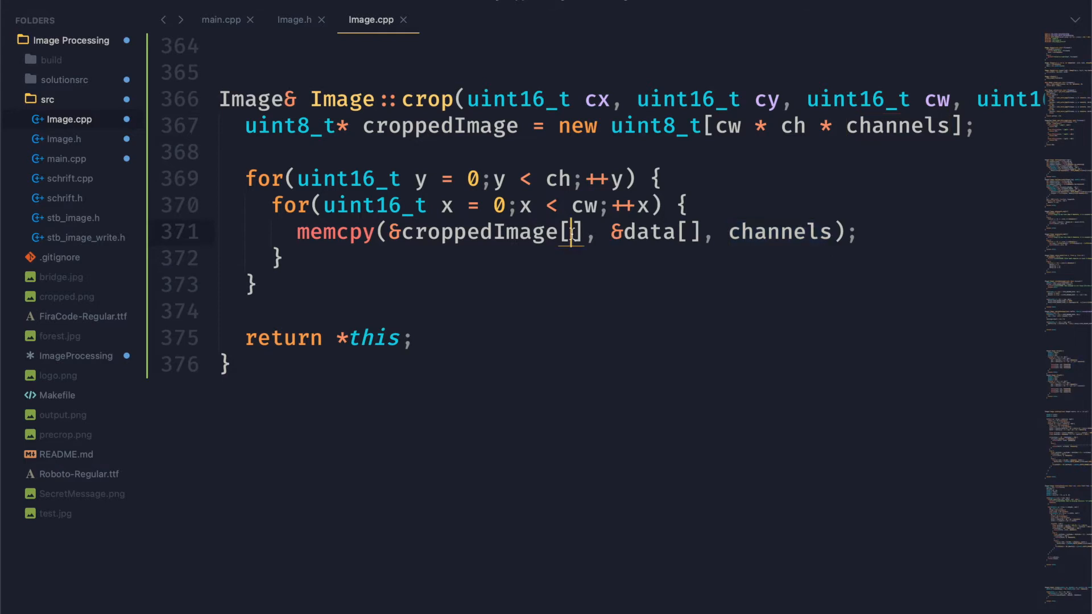
type("()")
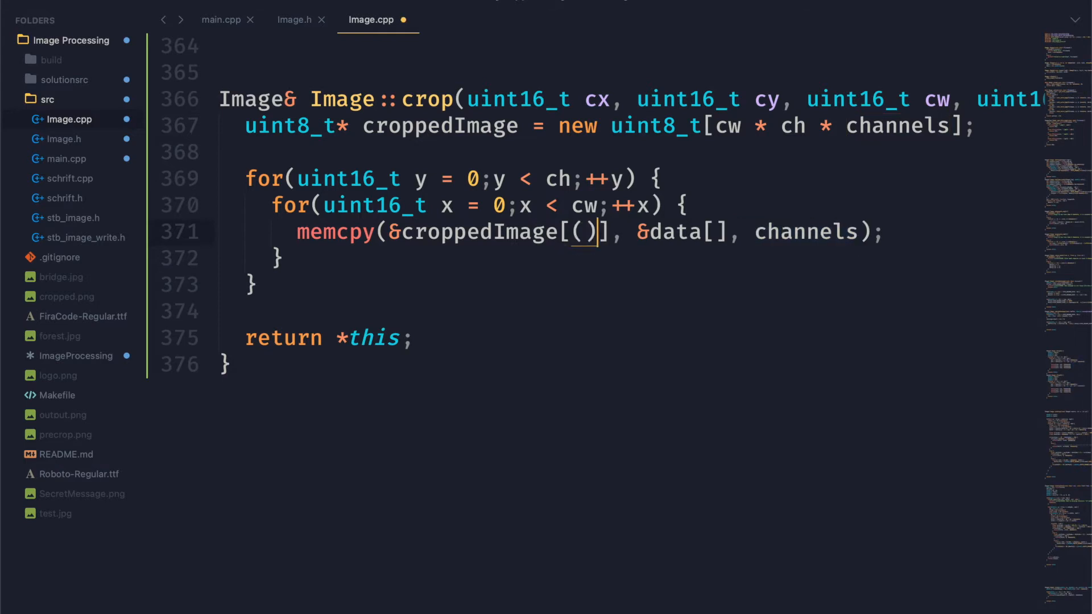
double_click(556, 178)
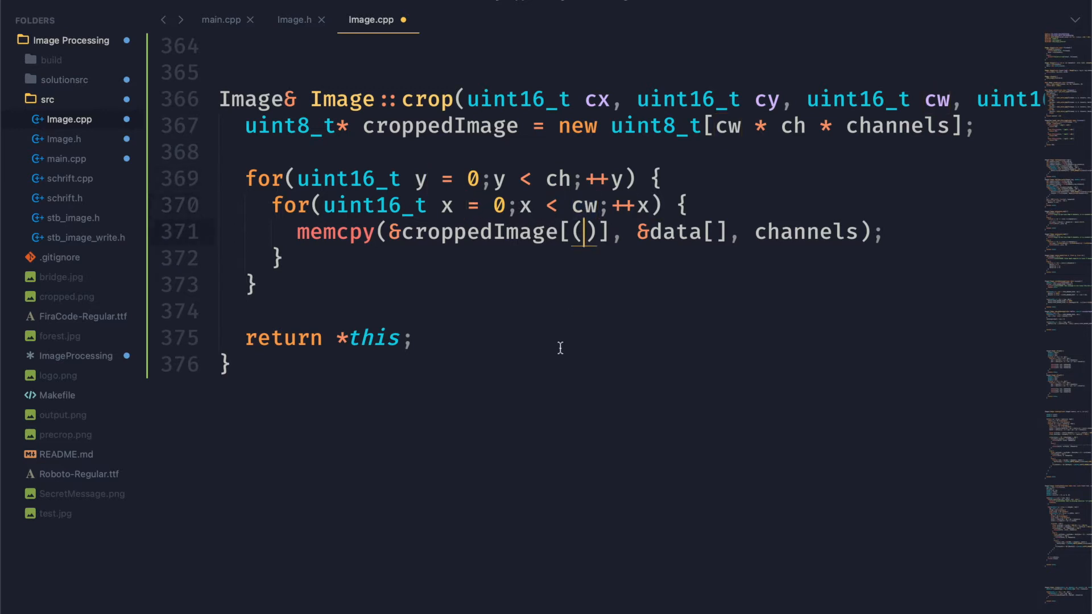
type("x + y")
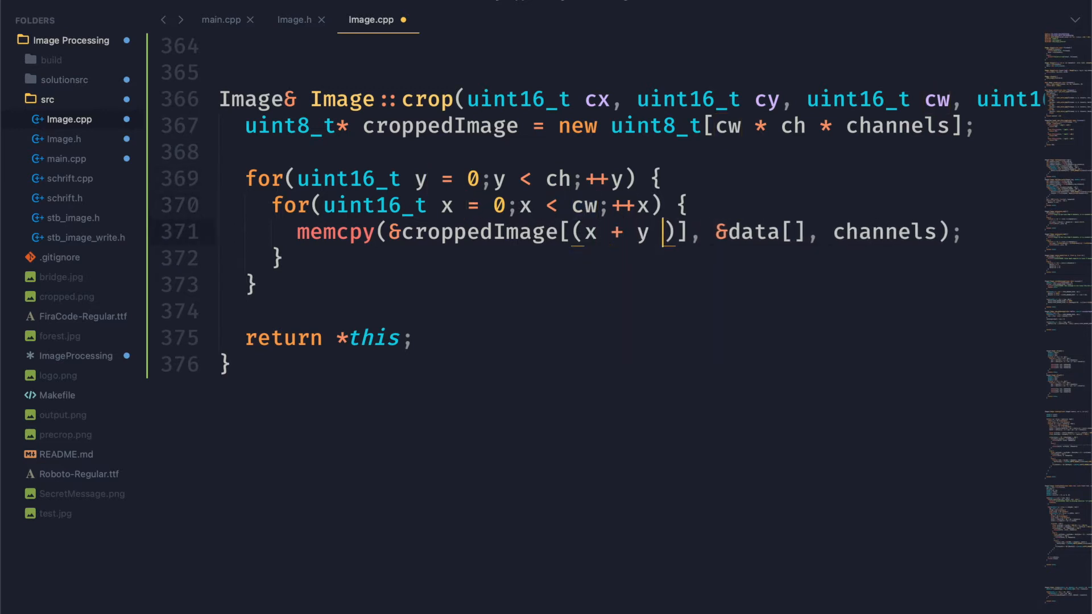
type("* cw) * channels], &data[(x + y * w) * channels], channels")
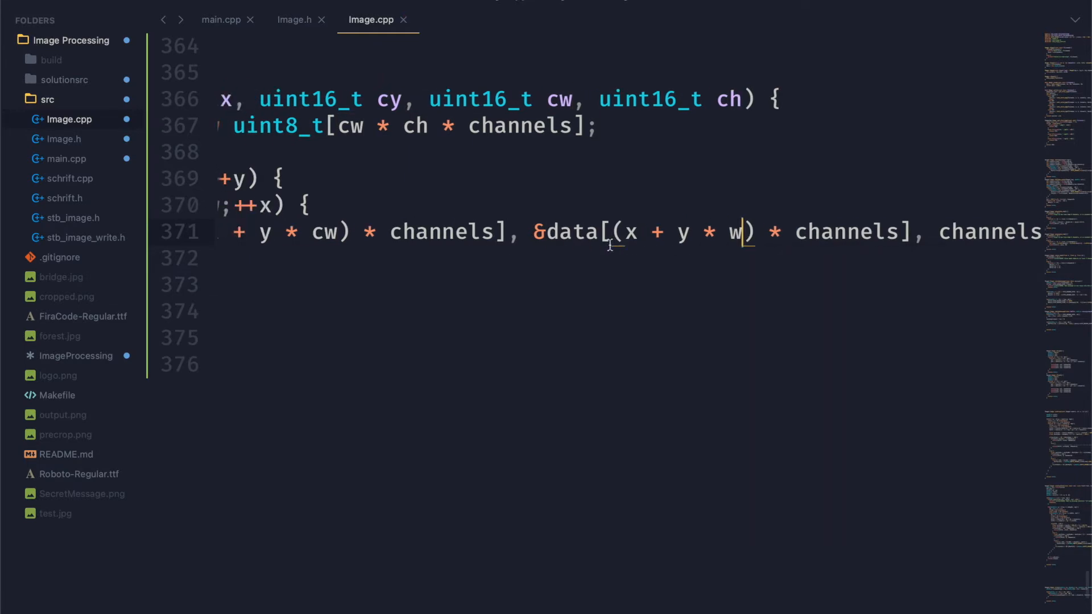
Offset the source pixel index in data by cx + x and (y + cy).
scroll("left", 3)
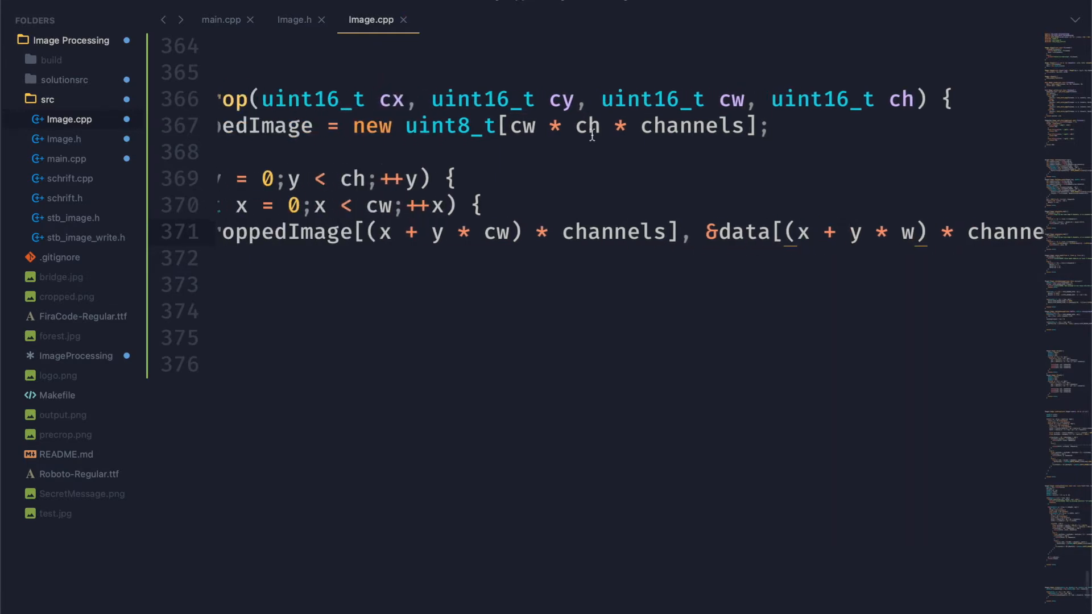
left_click(835, 232)
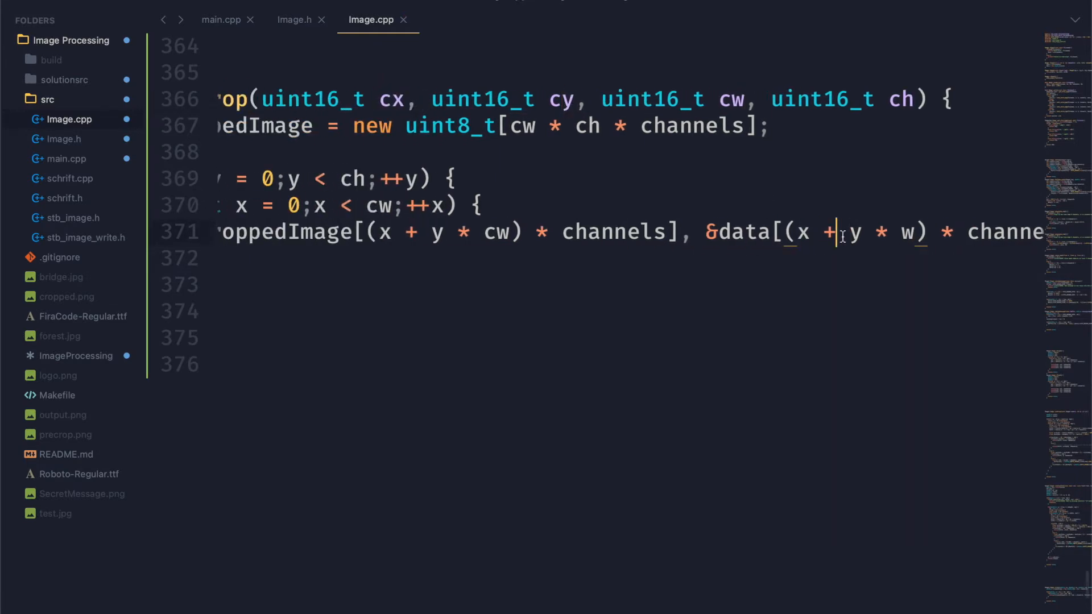
type("cx +")
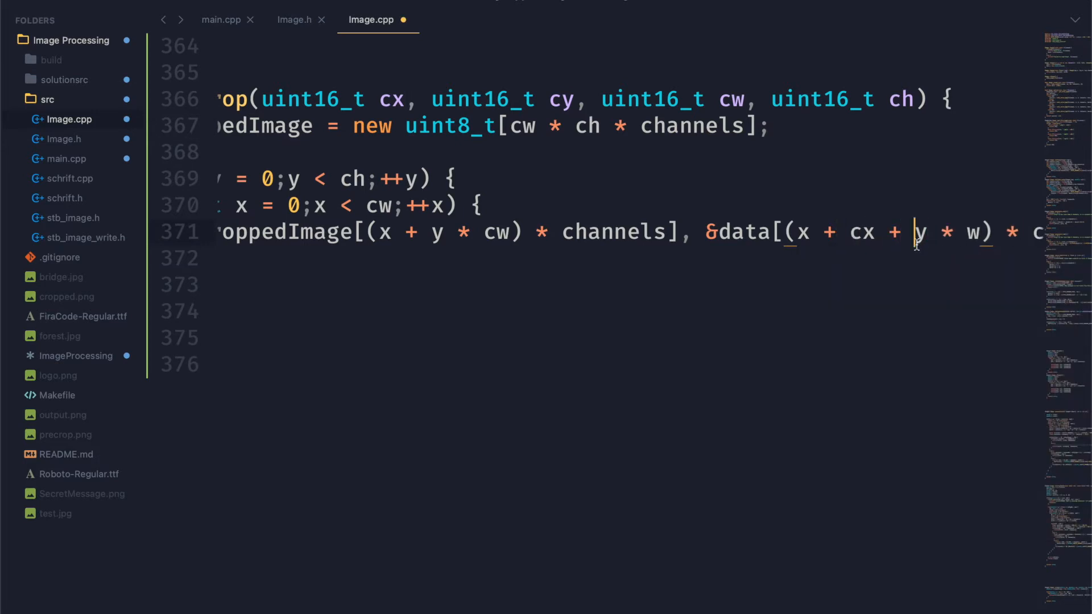
type("(y + cy")
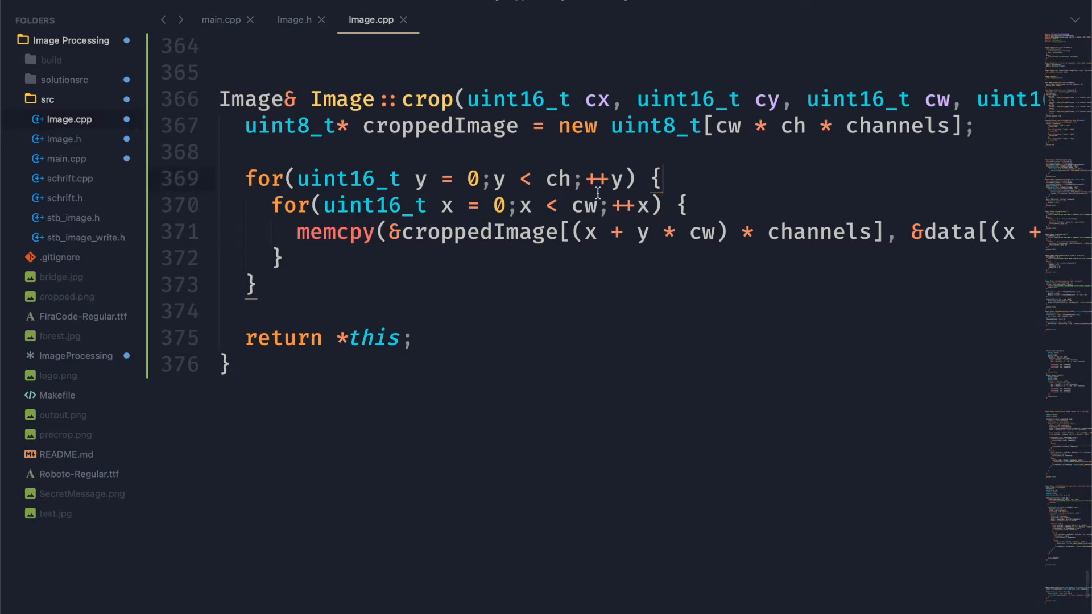
Add break checks for y + cy >= h and x + cx >= w in the crop loops.
type("if()")
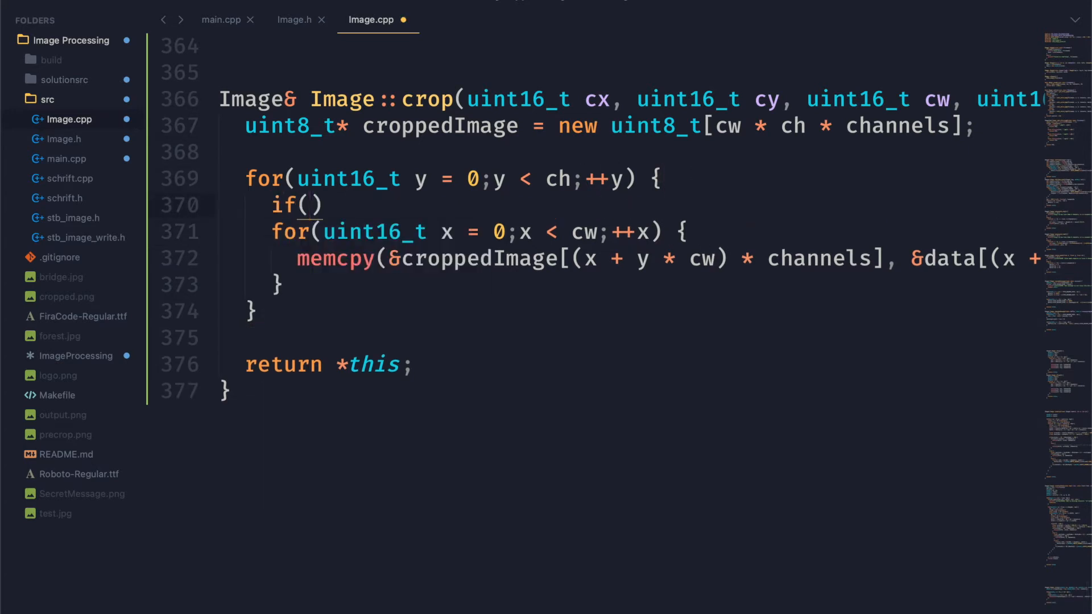
type("y +")
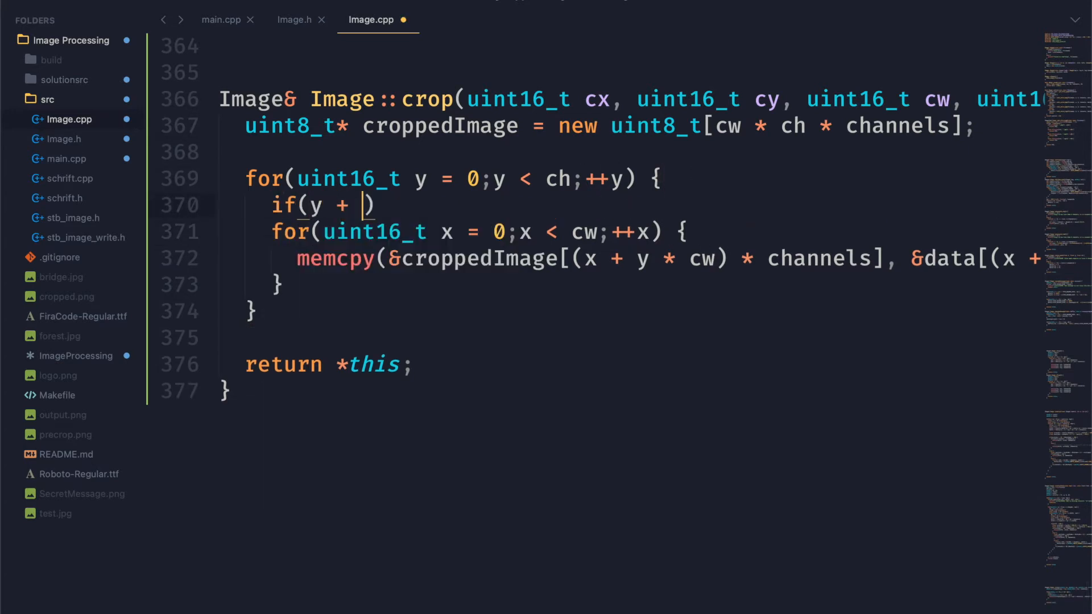
type("cy >= h")
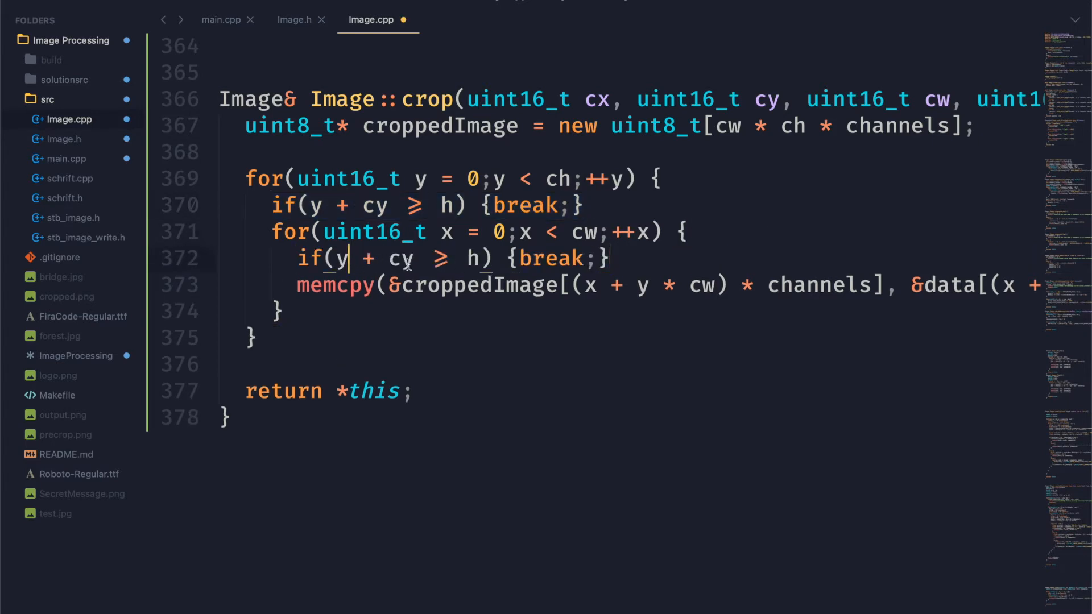
type("w")
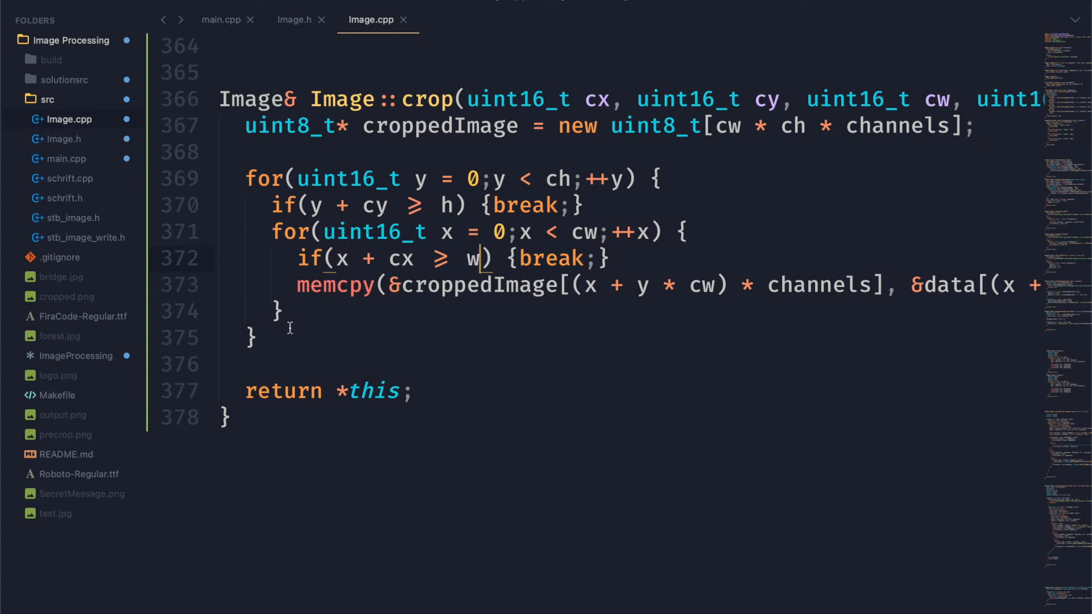
scroll("up", 3)
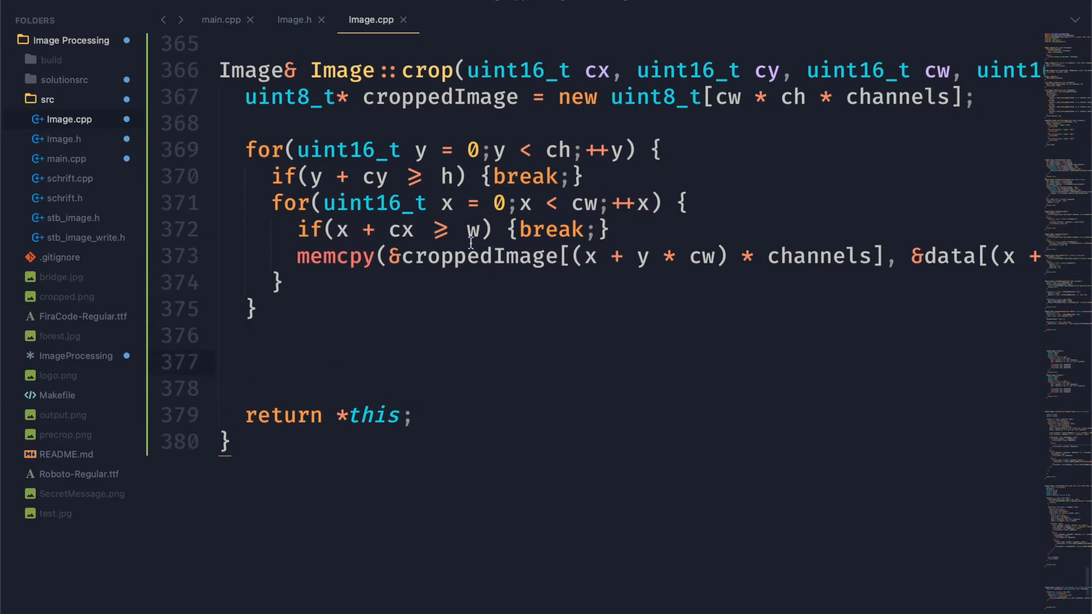
type("w = cw;")
type("size =")
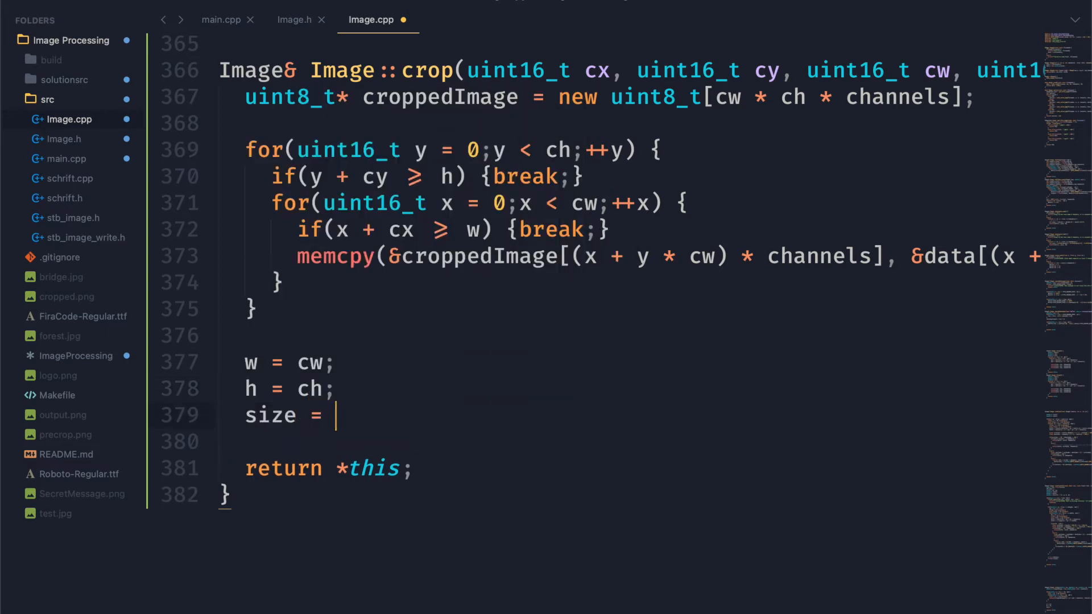
Set size = w * h * channels, delete old data, assign data = croppedImage, and null croppedImage.
type("w * h")
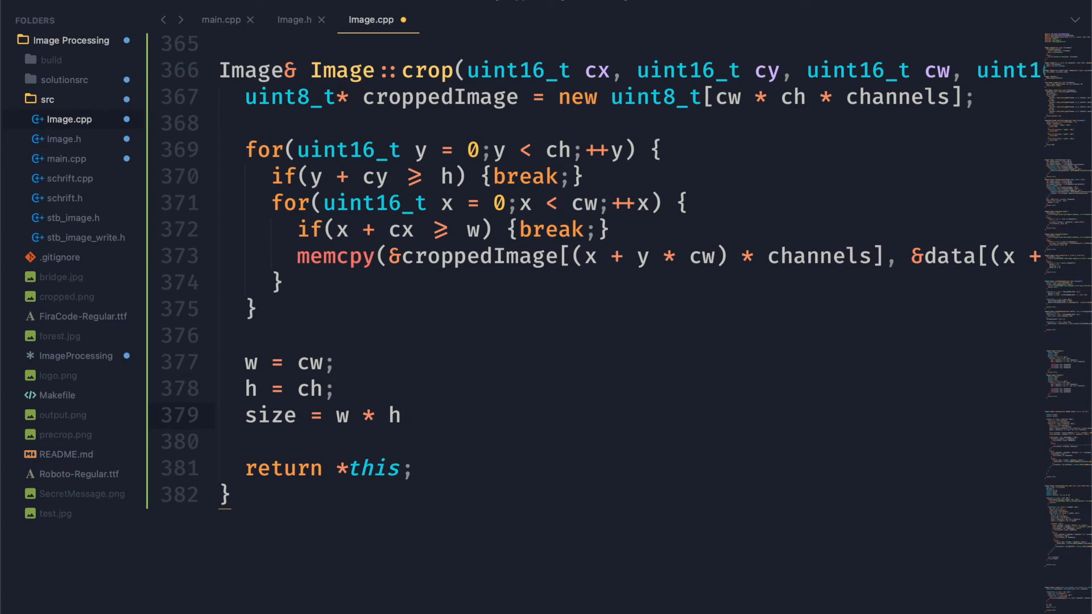
type("* channels;")
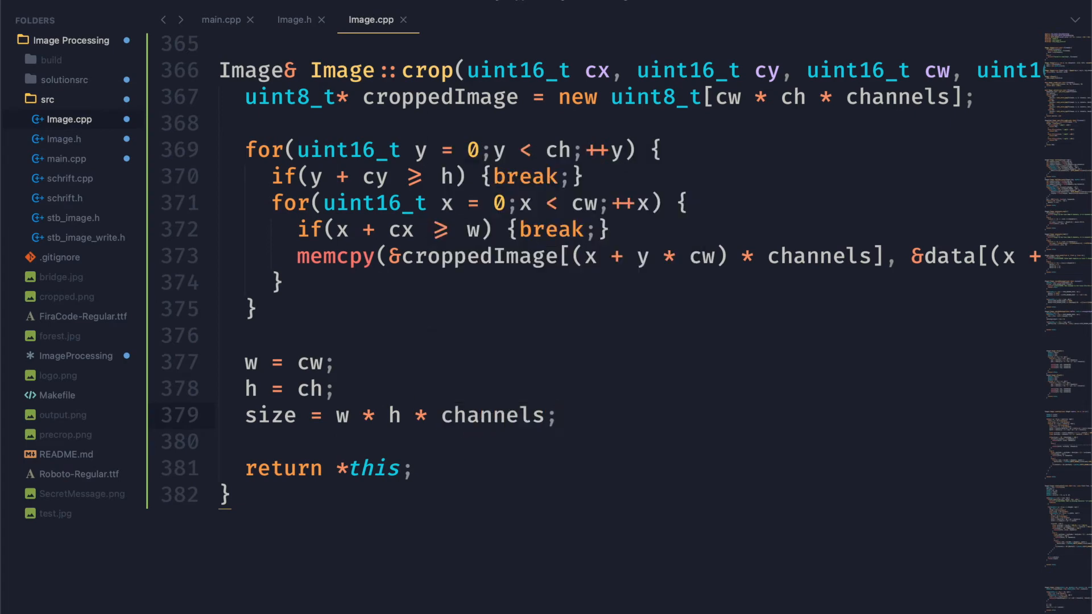
type("data;")
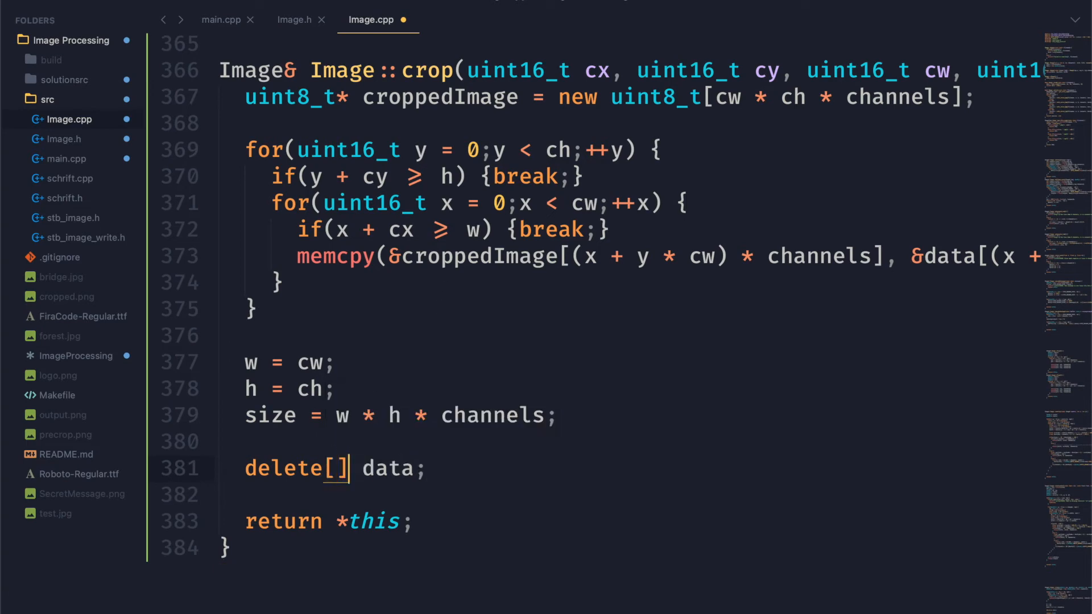
type("data = croppedImage;")
type("croppedImage = n")
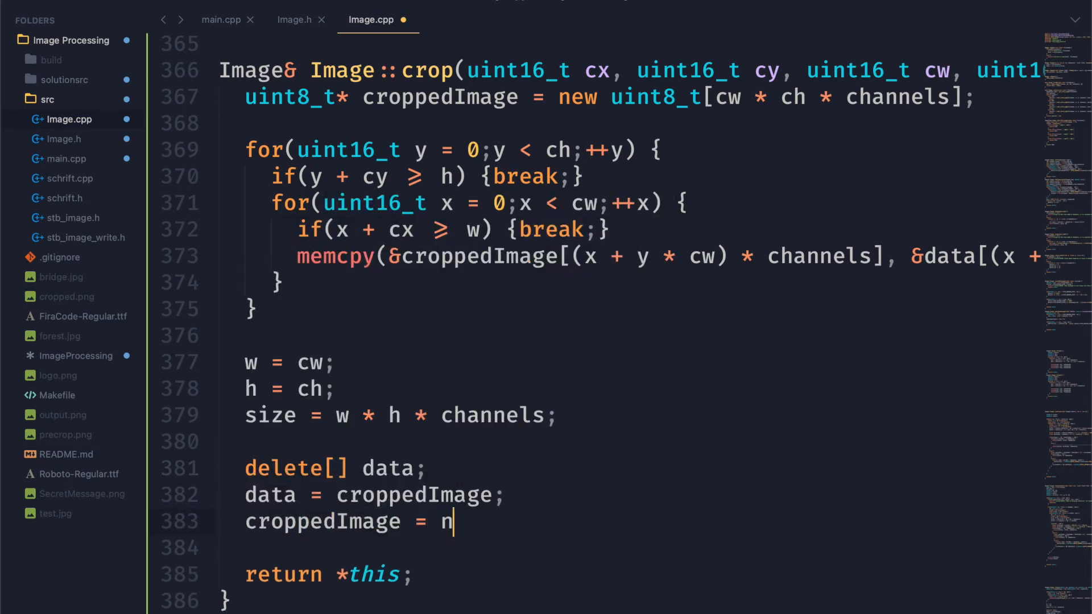
type("ullptr;")
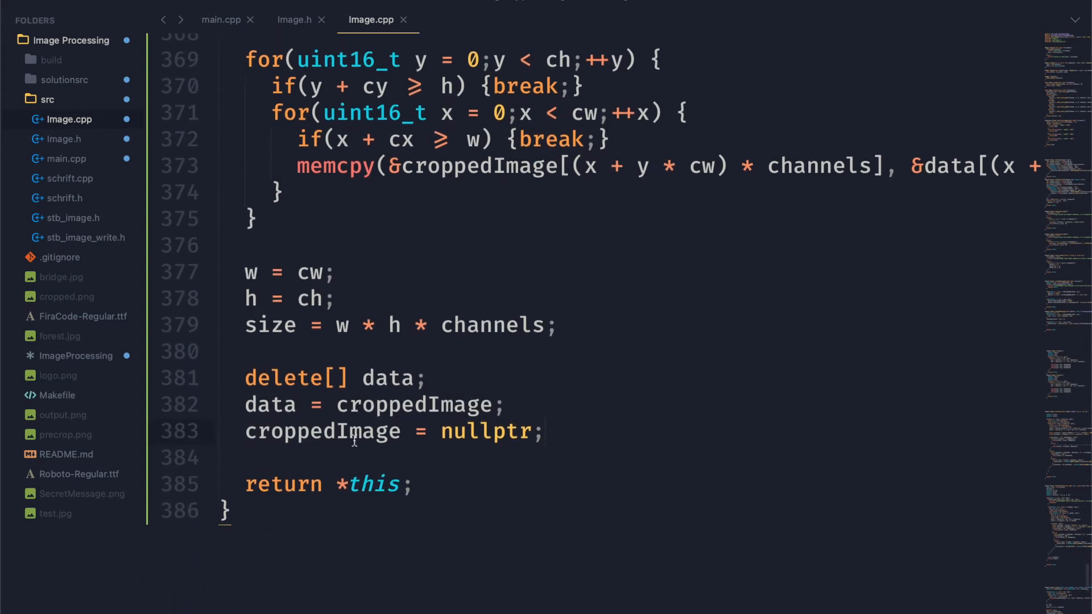
In main.cpp, call forest.crop(0, 0, 400, 400) and write the result to cropped.png.
left_click(222, 20)
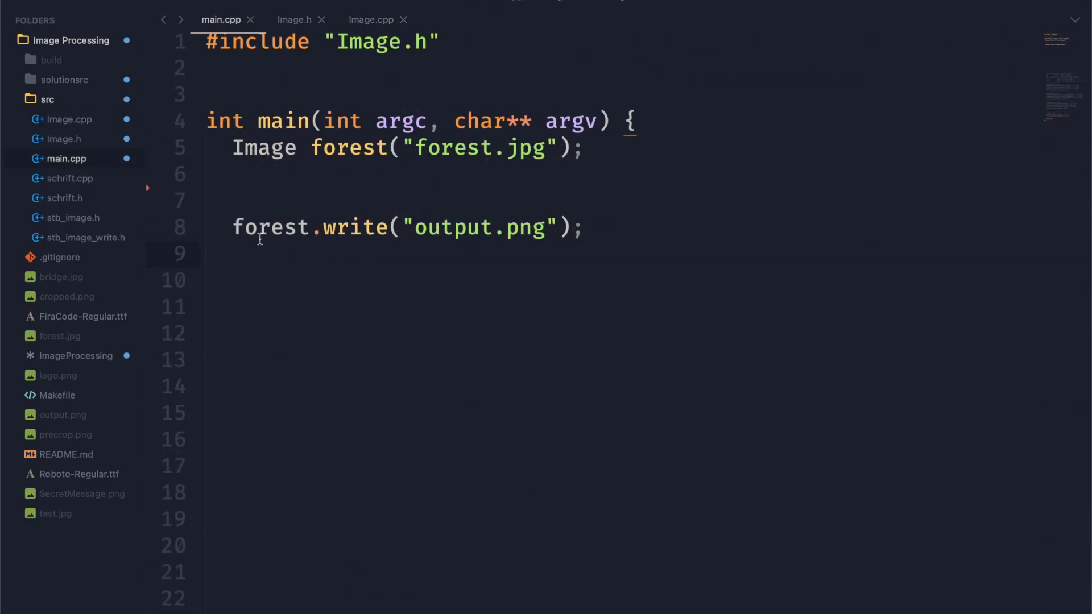
type("forest.crop(0,")
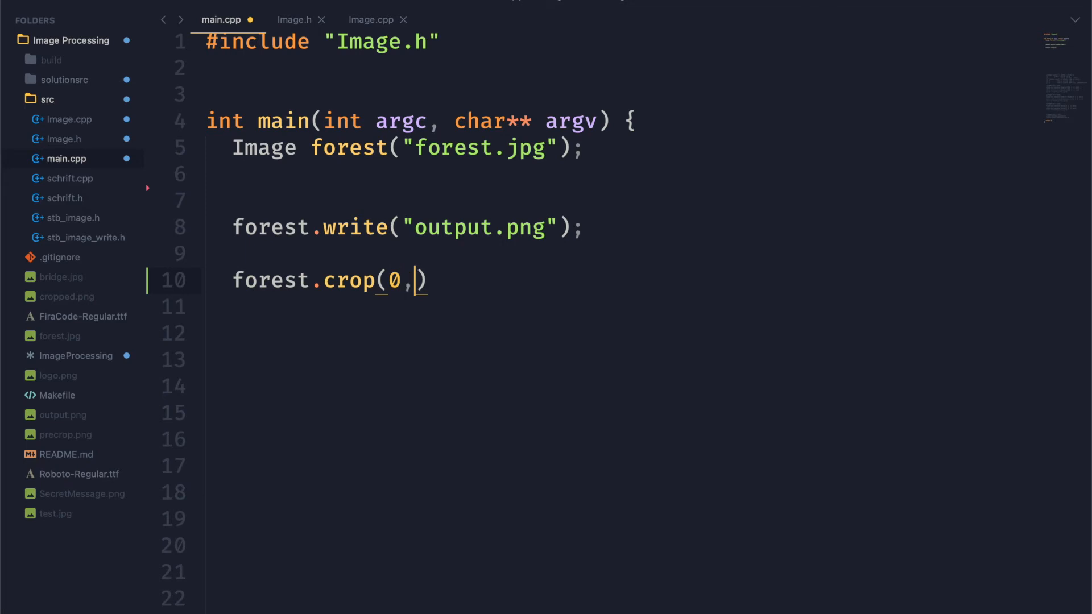
type("0, 400, 400);")
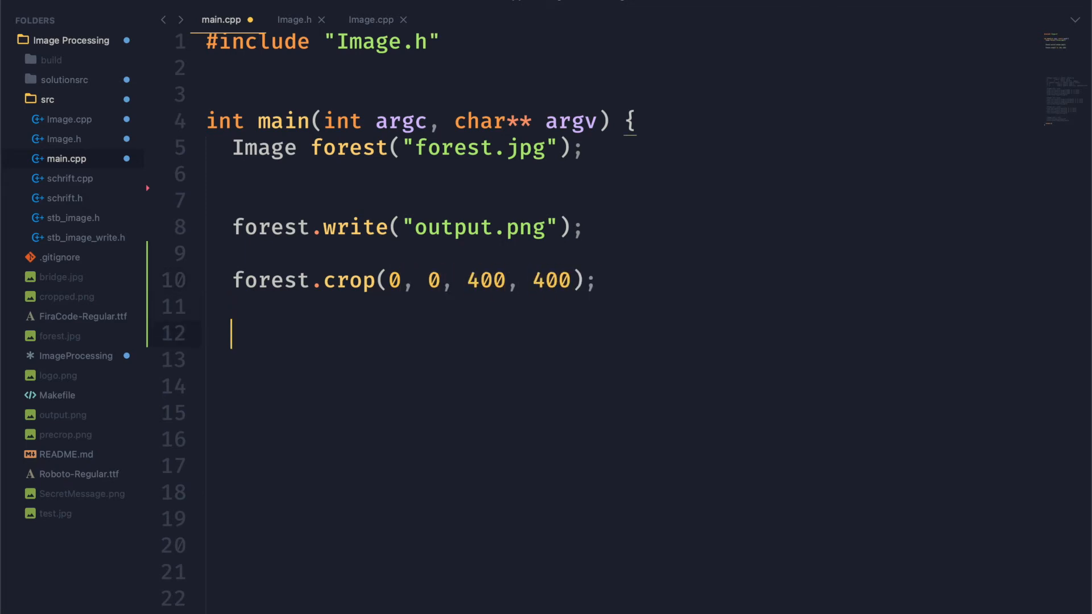
type("forest.write(\"cropped\")")
type("make")
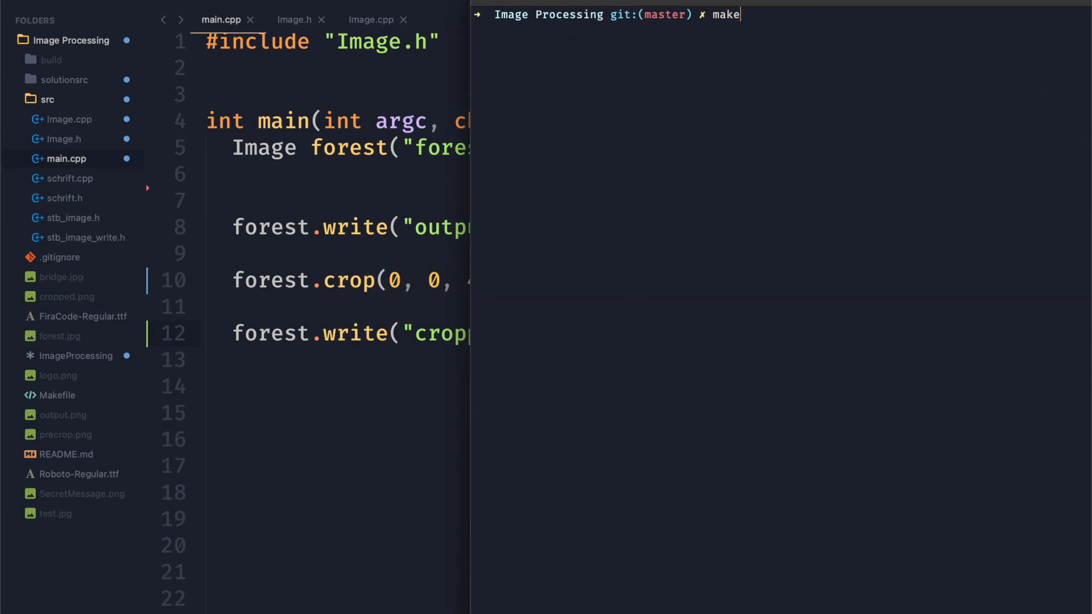
Run make in the terminal to compile the project.
key("Return")
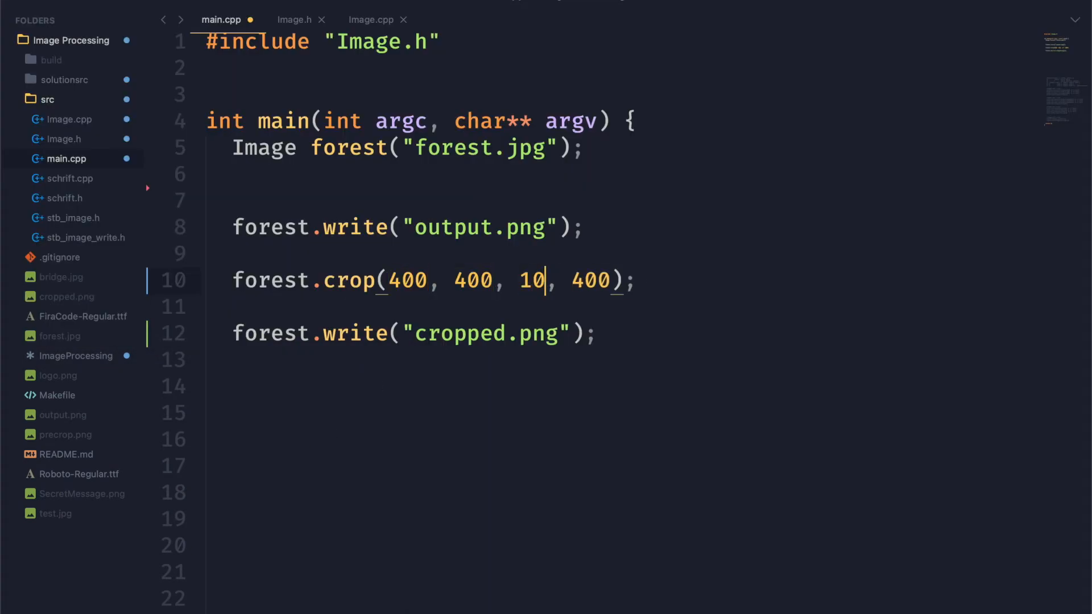
Change the crop width to 1000, rebuild, and close the cropped.png preview.
type("00")
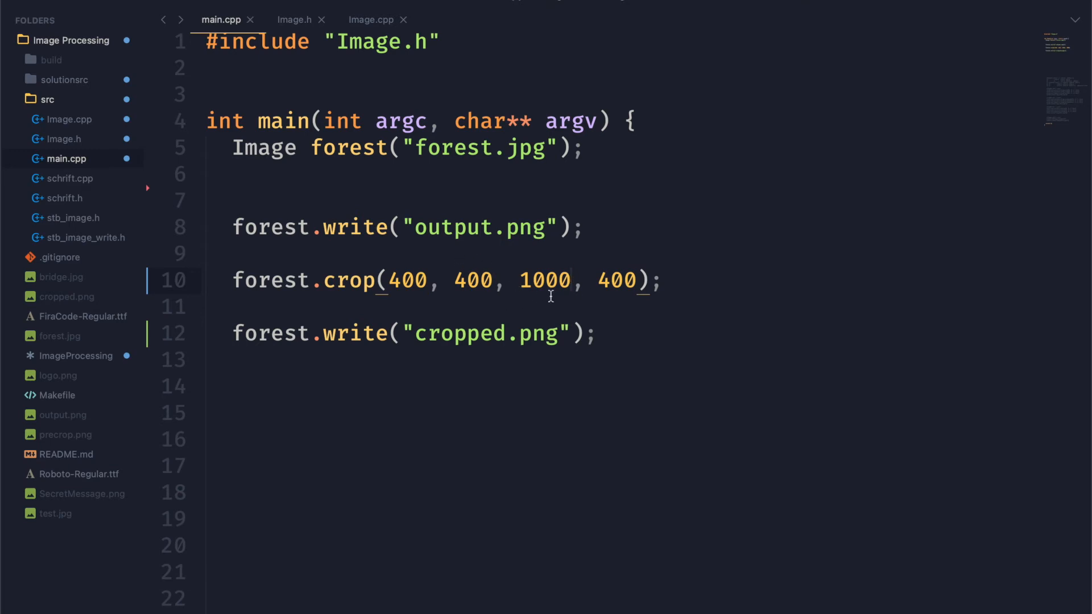
type("3")
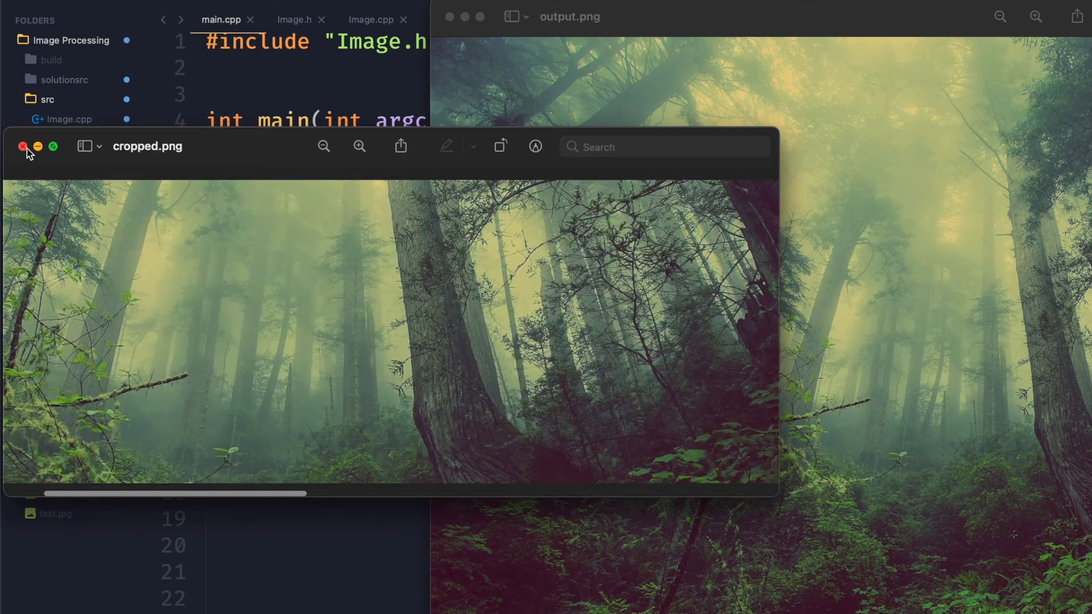
left_click(22, 146)
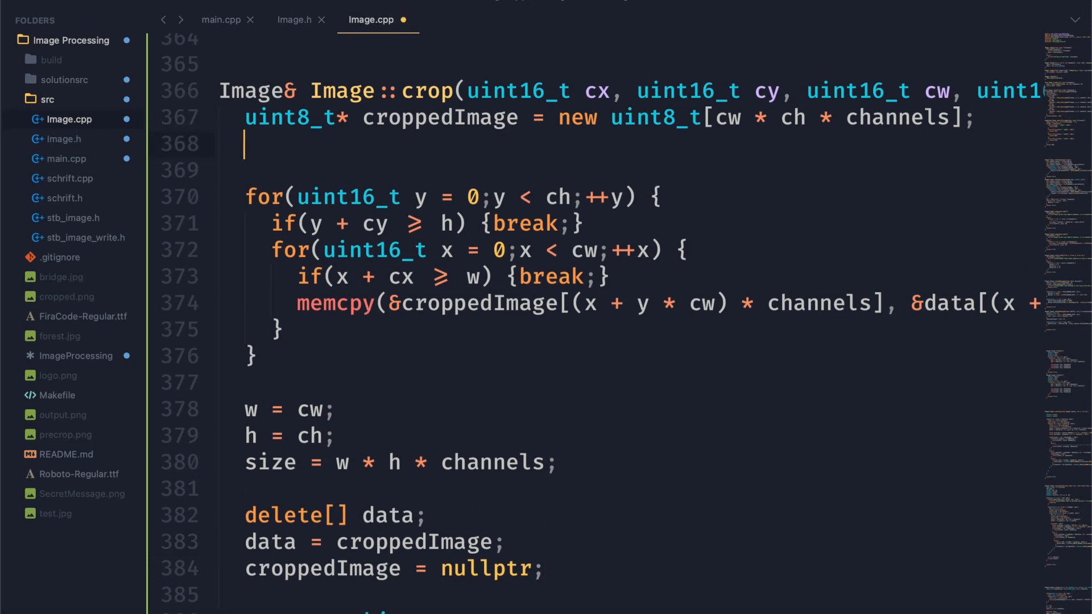
Zero the buffer with memset(croppedImage, 0, ...) right after the allocation.
type("memset(croppedIma")
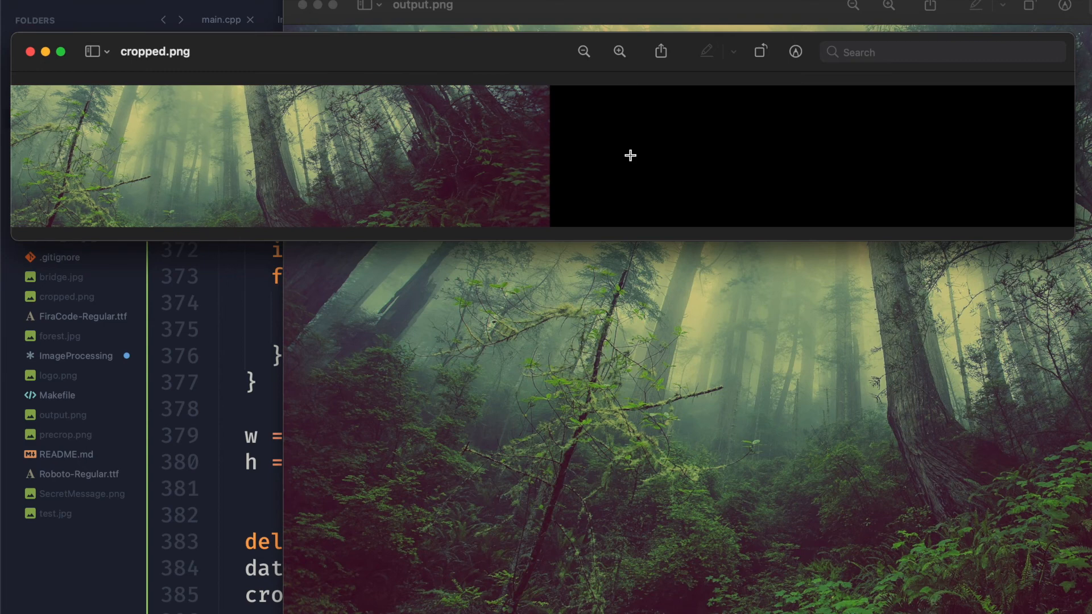
mouse_move(52, 55)
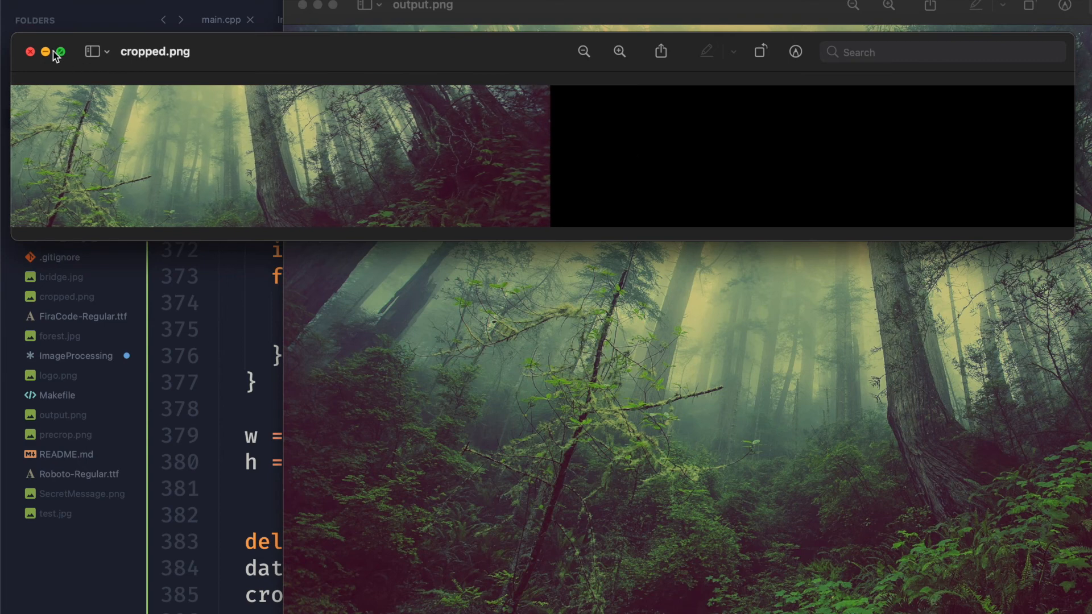